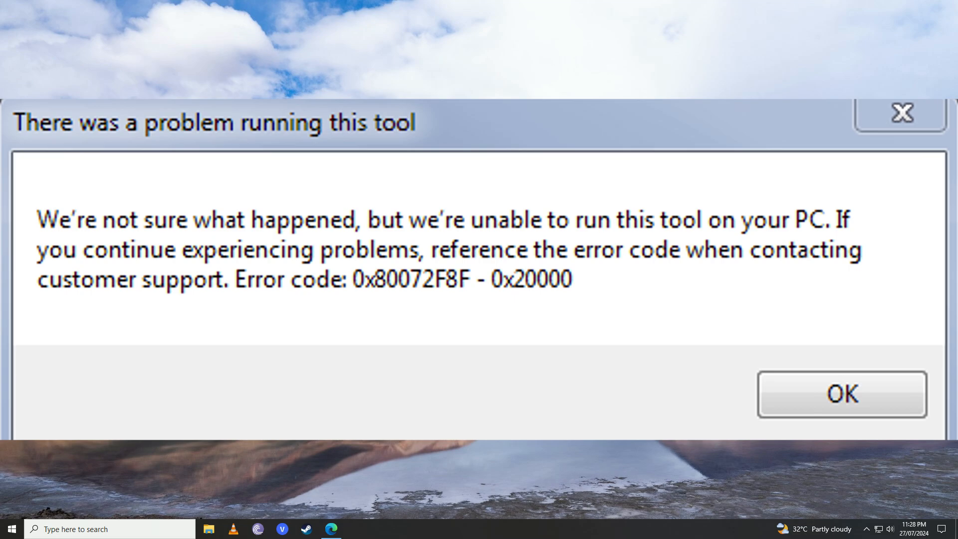
# Step: Dismiss the media tool's error 0x80072F8F - 0x20000 with OK
pyautogui.click(841, 394)
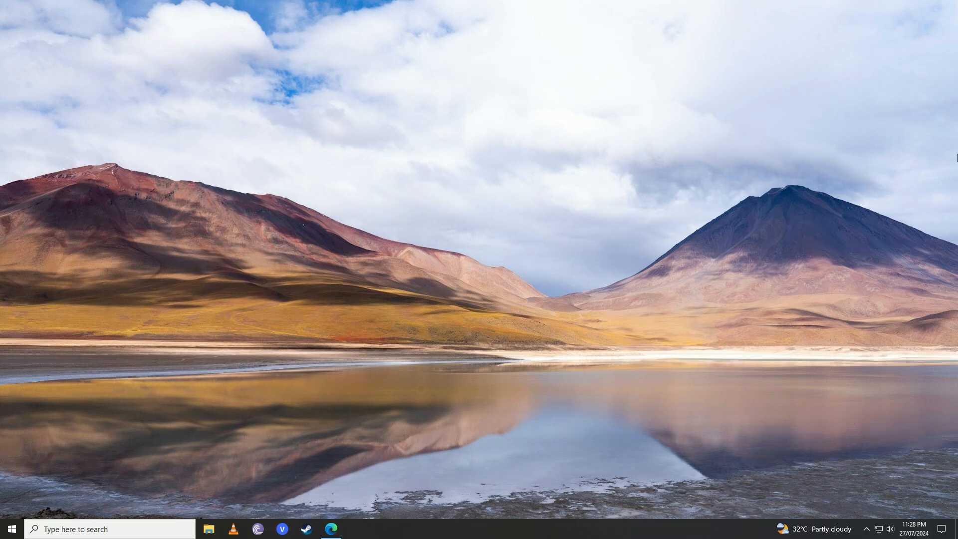
pyautogui.moveTo(640, 59)
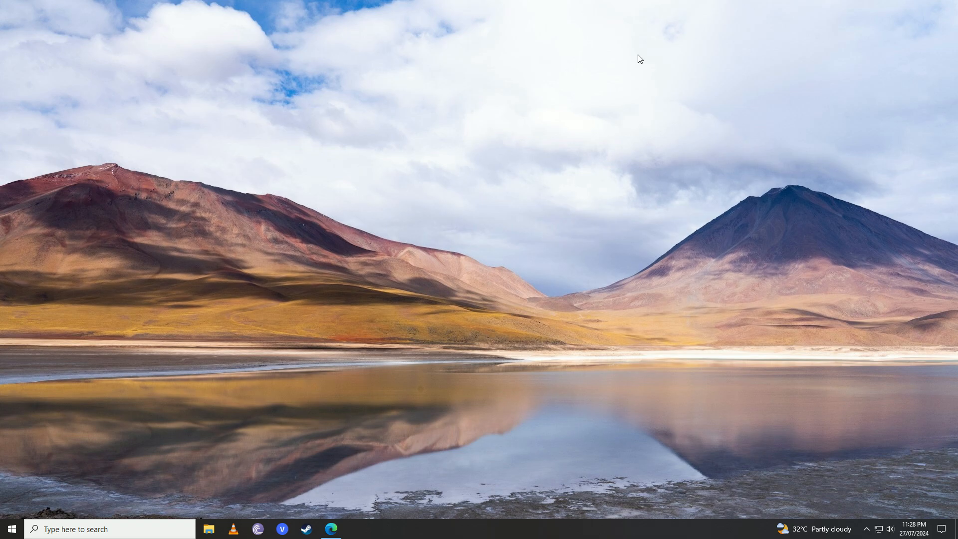
pyautogui.moveTo(870, 430)
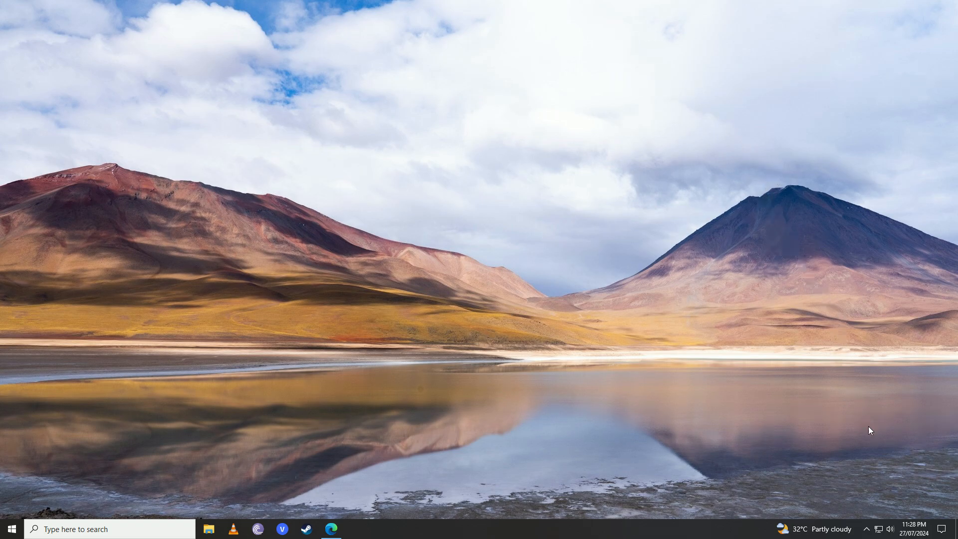
# Step: Re-enable 'Set time automatically' and sync the clock, recording a sync at 11:28:45 PM
pyautogui.click(915, 528)
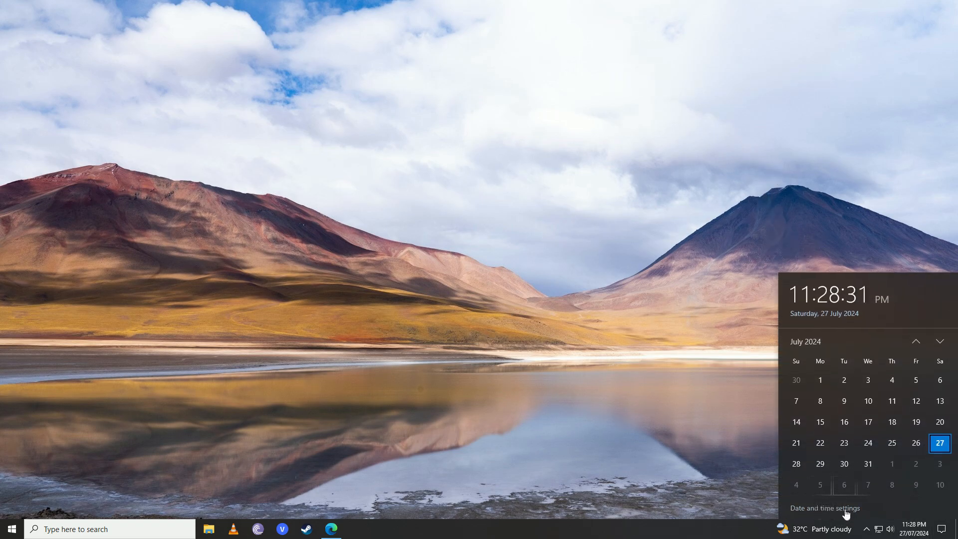
pyautogui.click(825, 508)
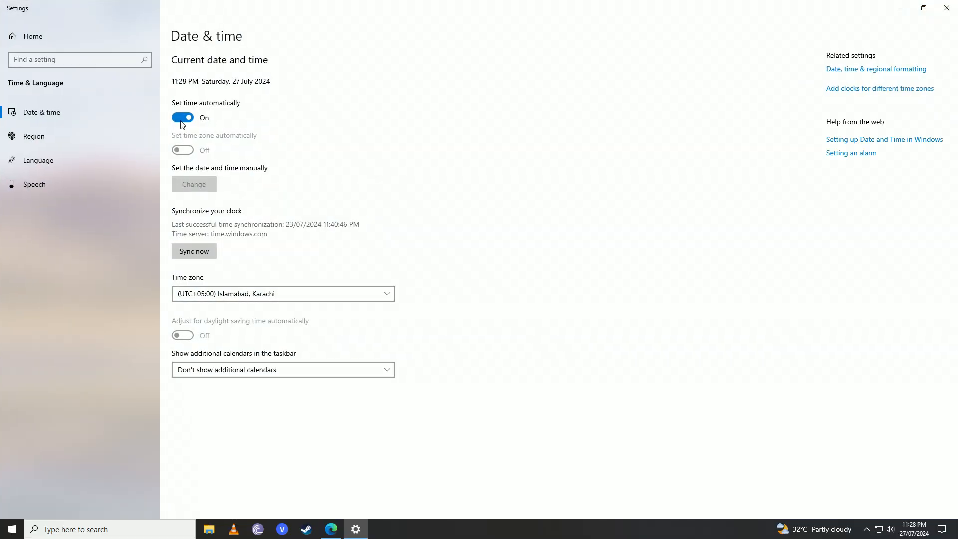
pyautogui.click(182, 117)
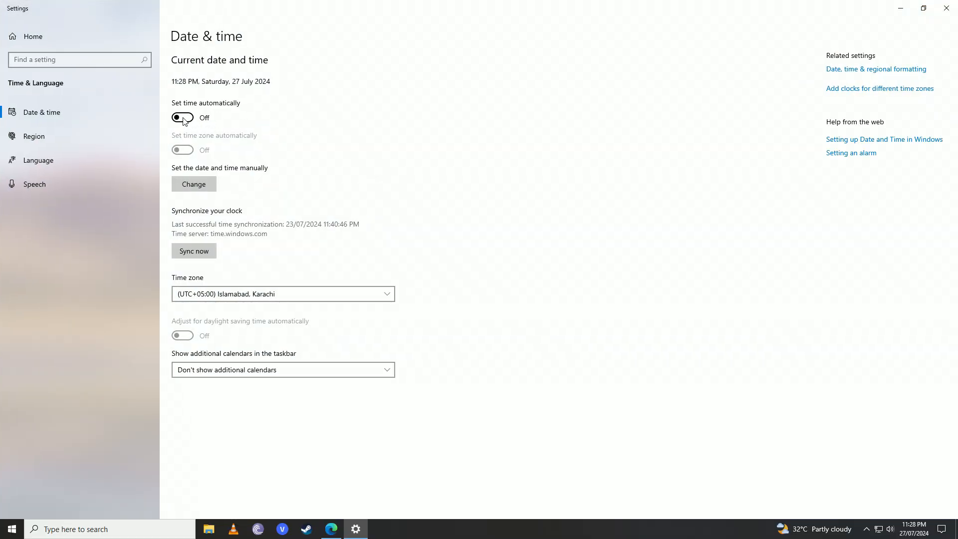
pyautogui.click(182, 117)
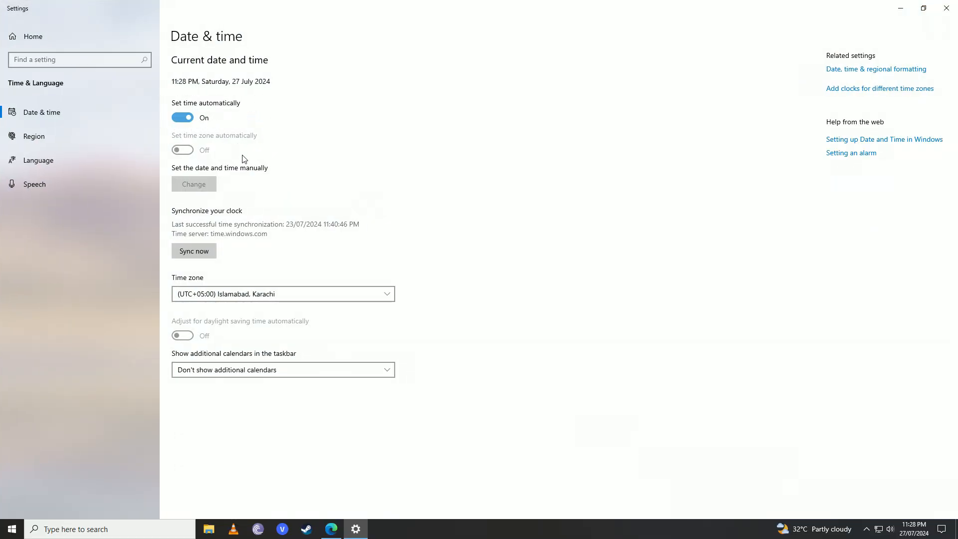
pyautogui.click(193, 251)
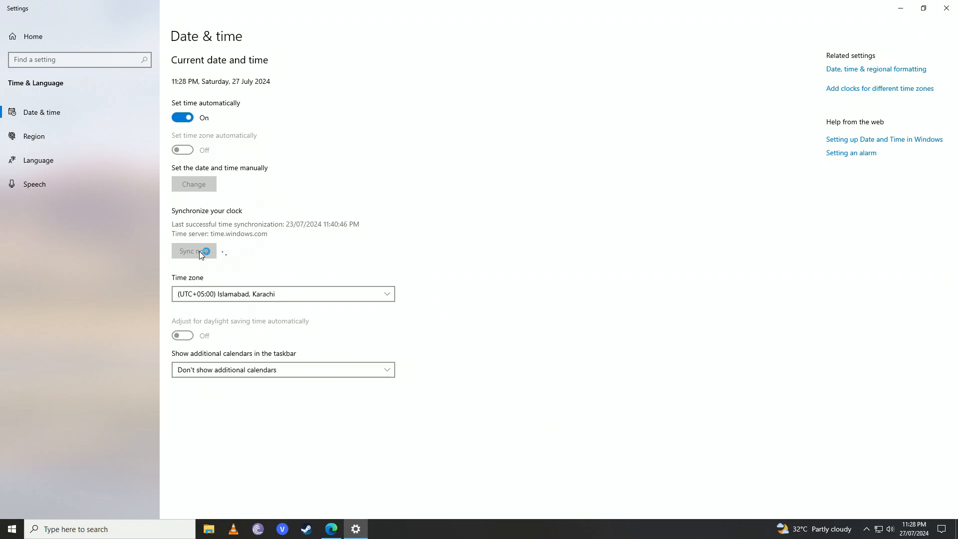
pyautogui.click(193, 251)
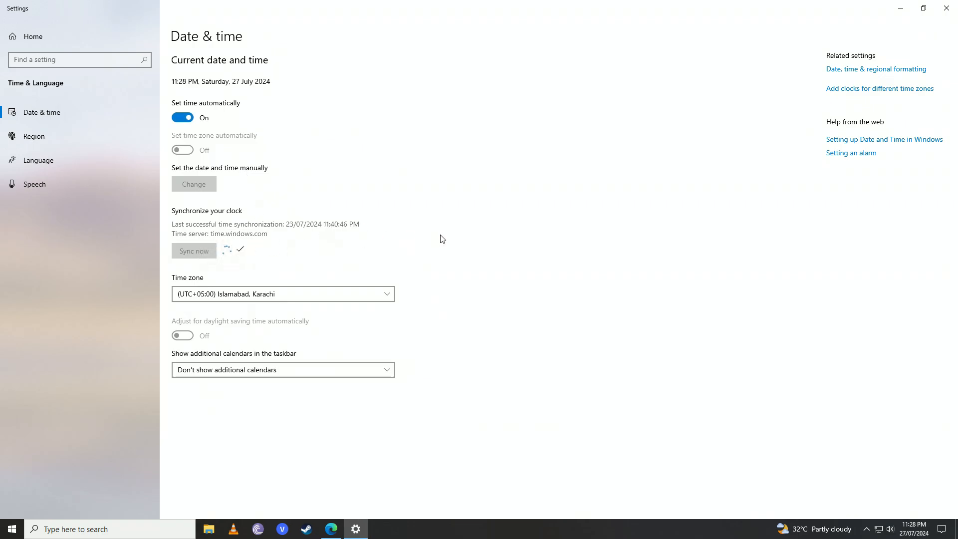
pyautogui.click(193, 251)
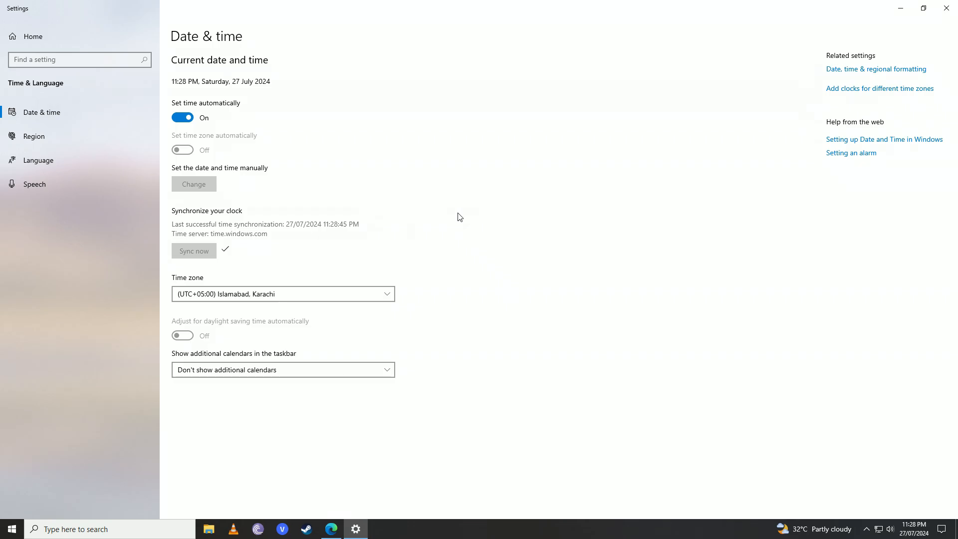
pyautogui.moveTo(694, 129)
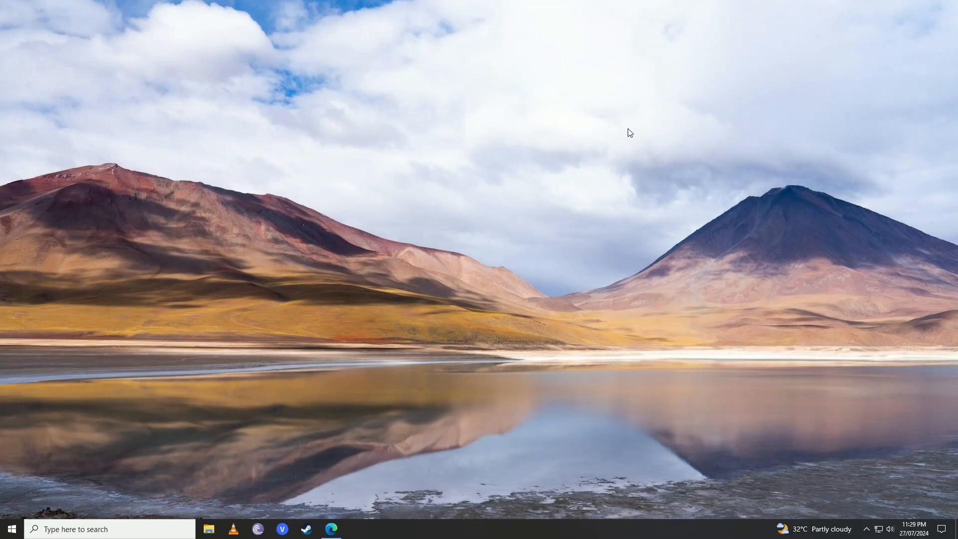
# Step: Run the Internet Connections troubleshooter until it reports it couldn't identify the problem
pyautogui.click(11, 529)
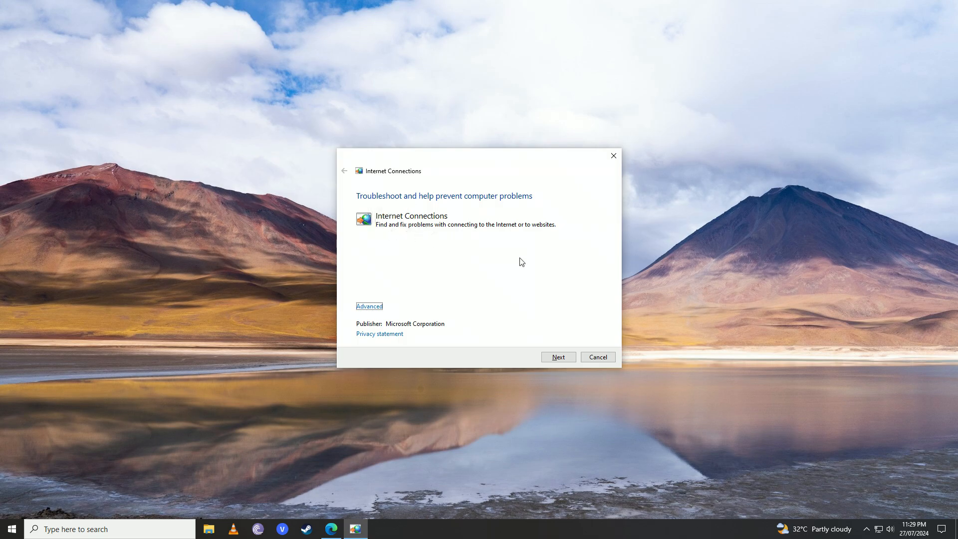
pyautogui.click(558, 357)
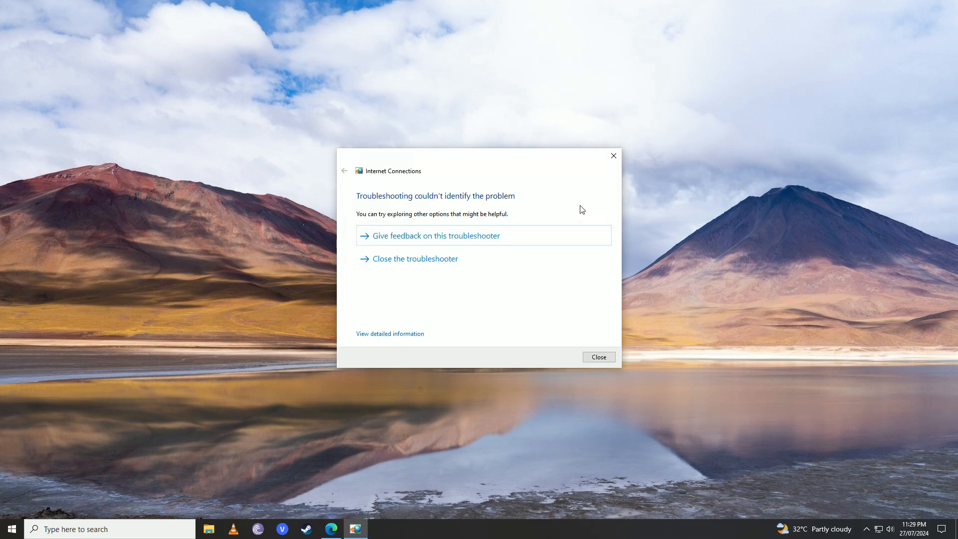
pyautogui.moveTo(443, 208)
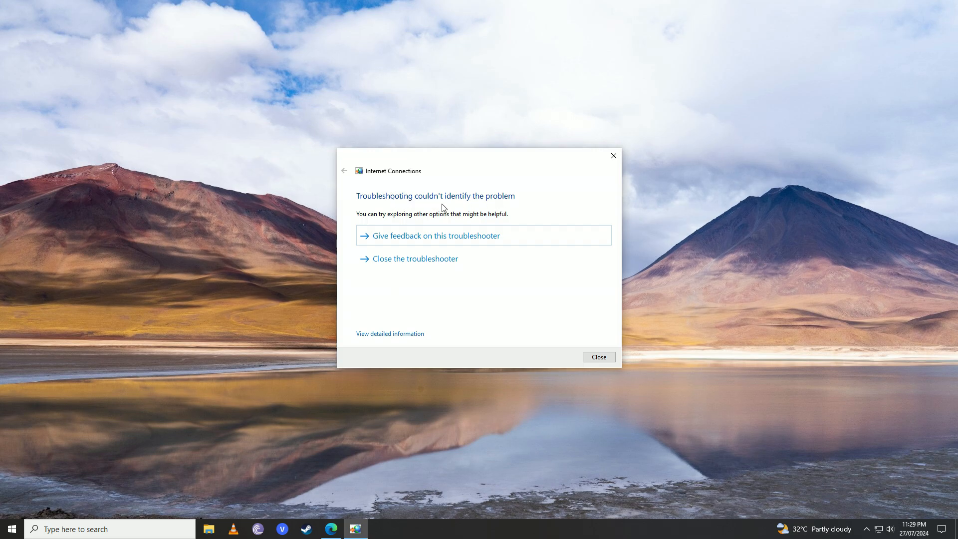
pyautogui.moveTo(569, 208)
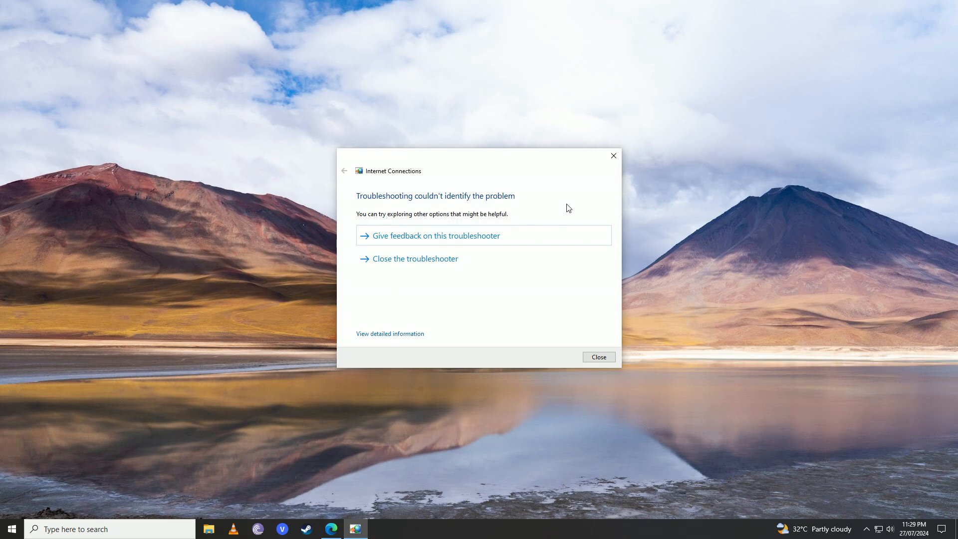
pyautogui.moveTo(688, 210)
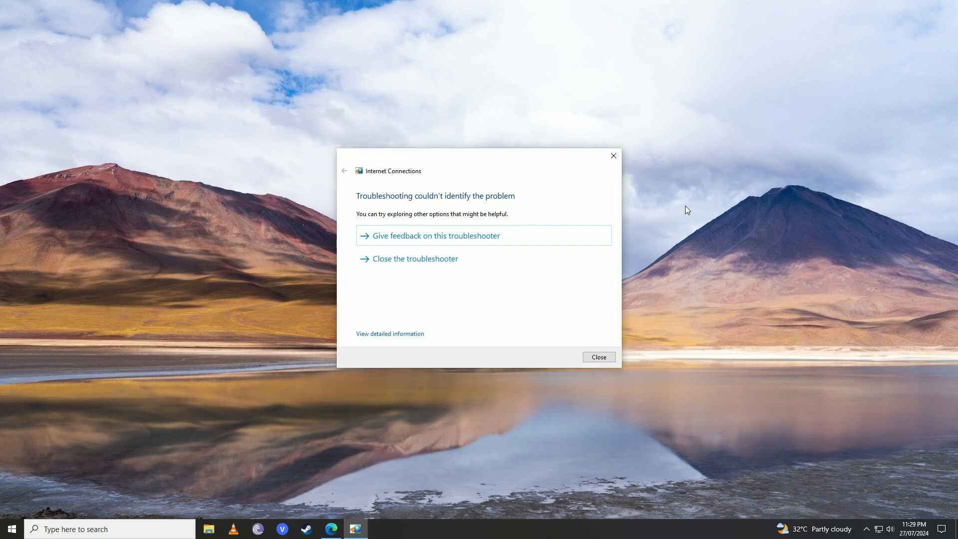
pyautogui.moveTo(632, 205)
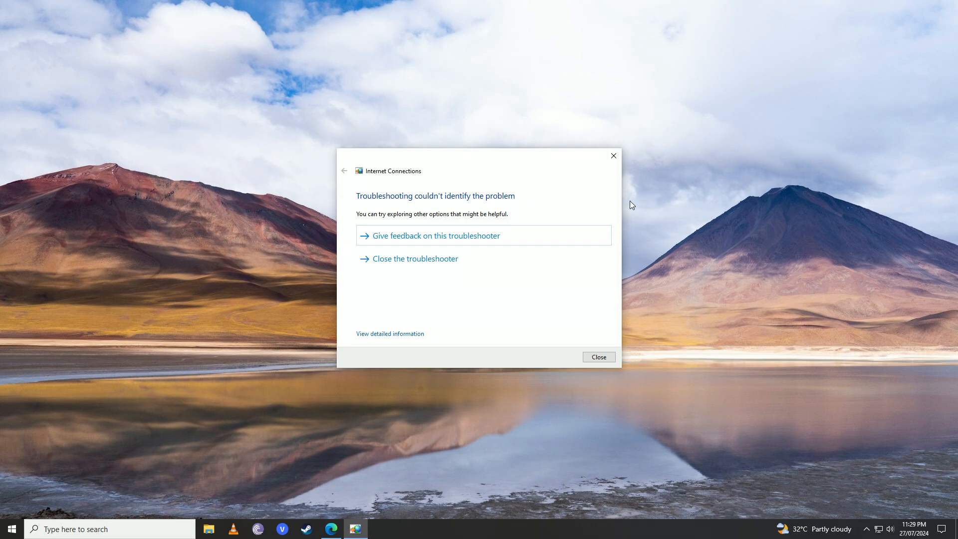